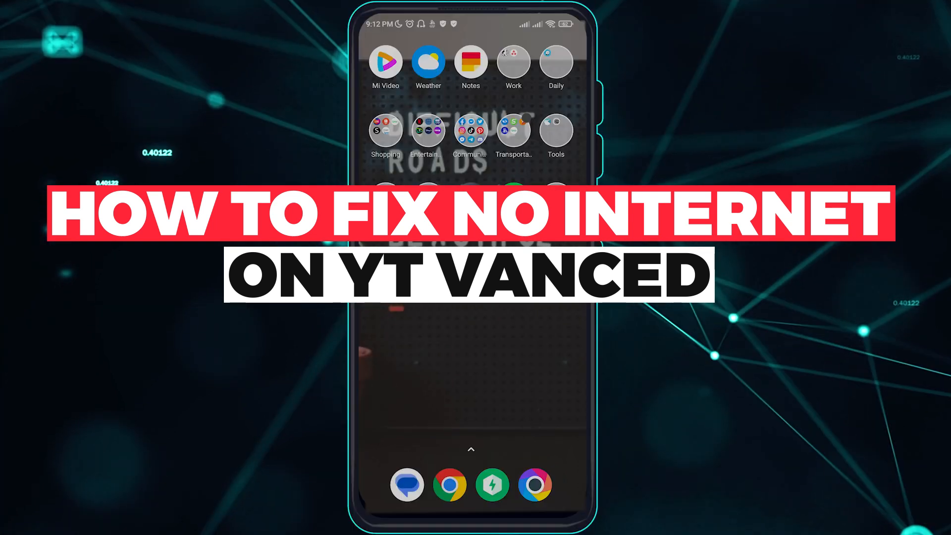
Swipe to the second home screen page holding the Vanced Manager icon.
scroll("down", 3)
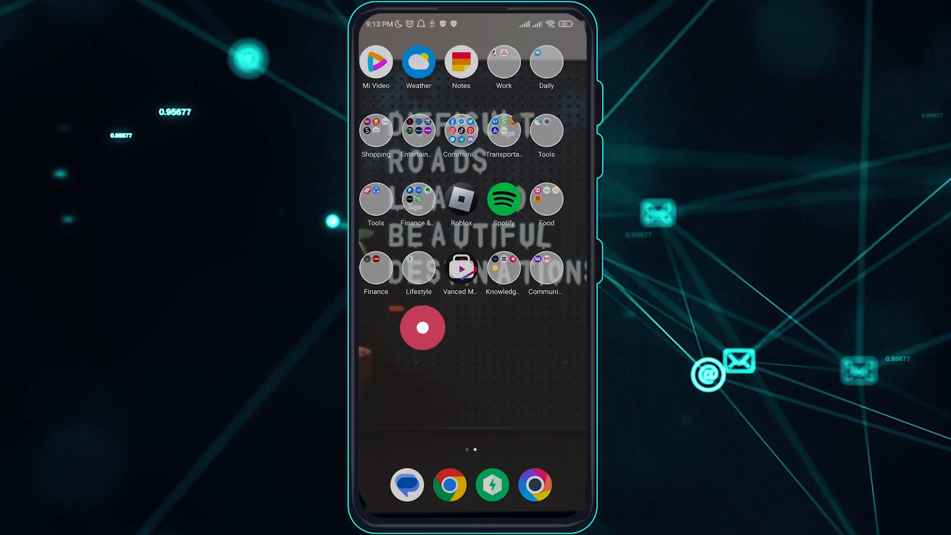
left_click(460, 268)
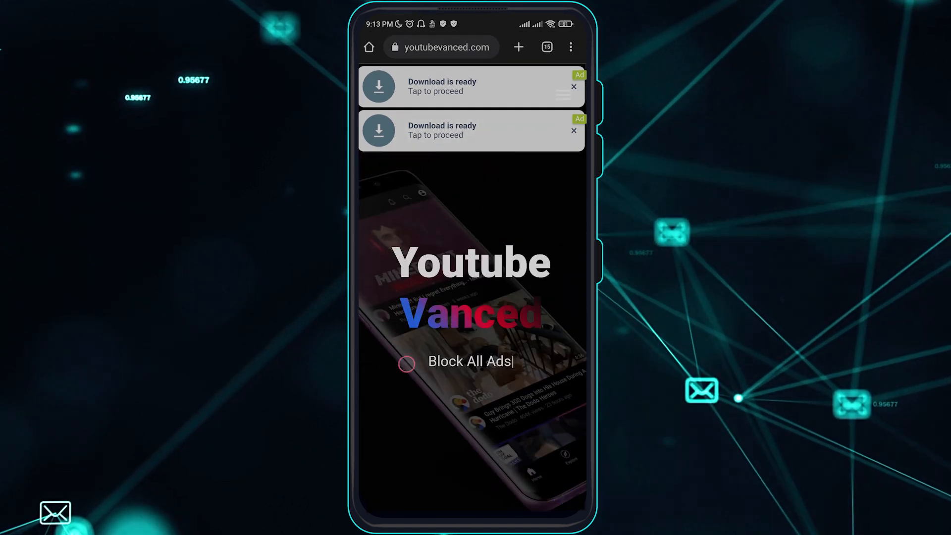
scroll("down", 3)
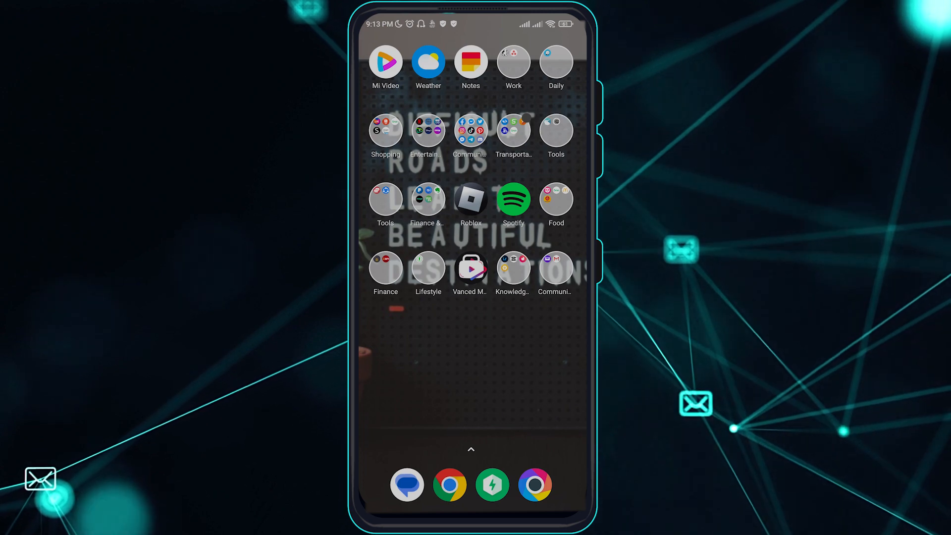
Browse Phone Master's Home tab cleaning tools by scrolling through the dashboard.
scroll("left", 3)
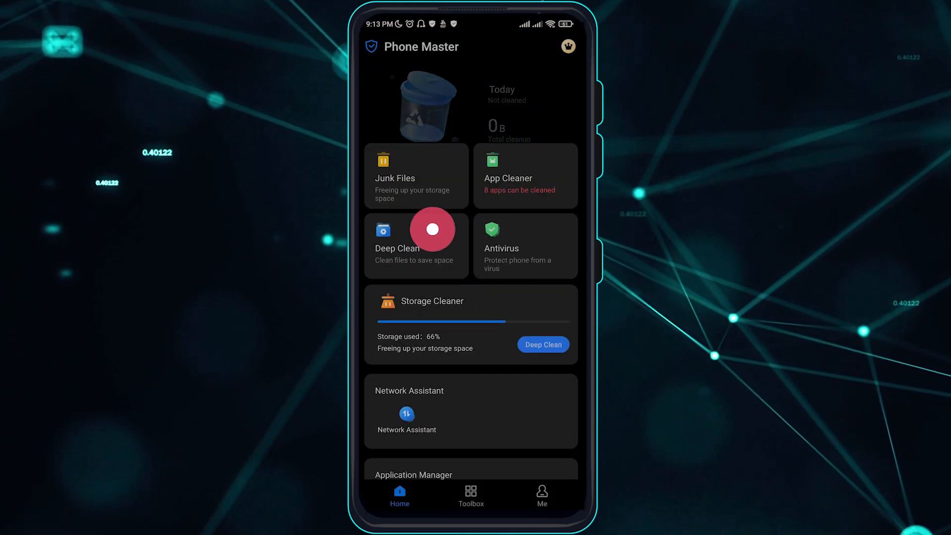
scroll("down", 3)
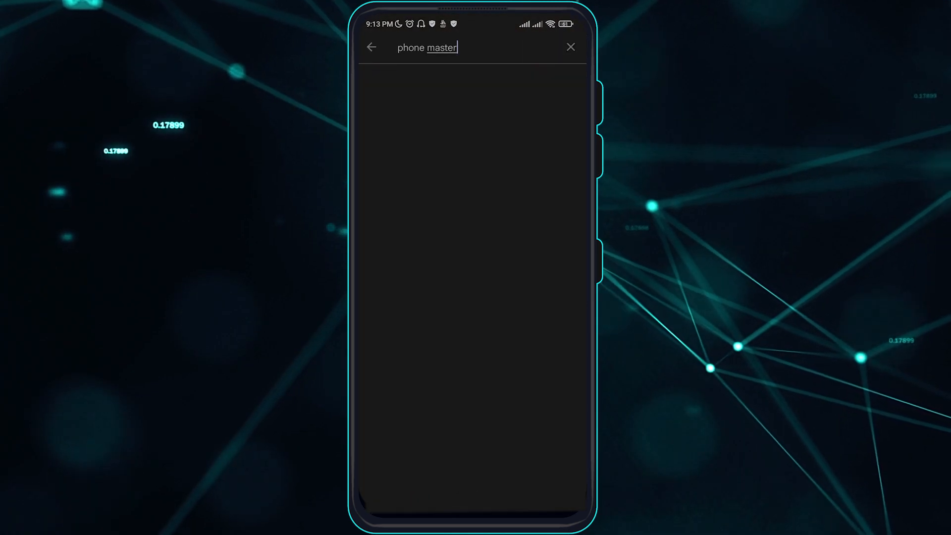
Search Play Store for 'auto start app' and open AutoStart App Manager.
type("auto start app")
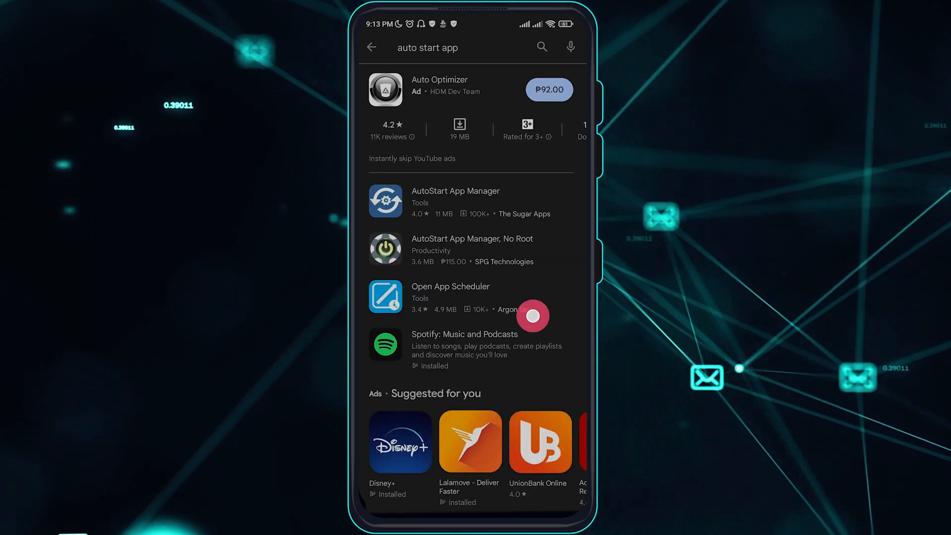
left_click(455, 201)
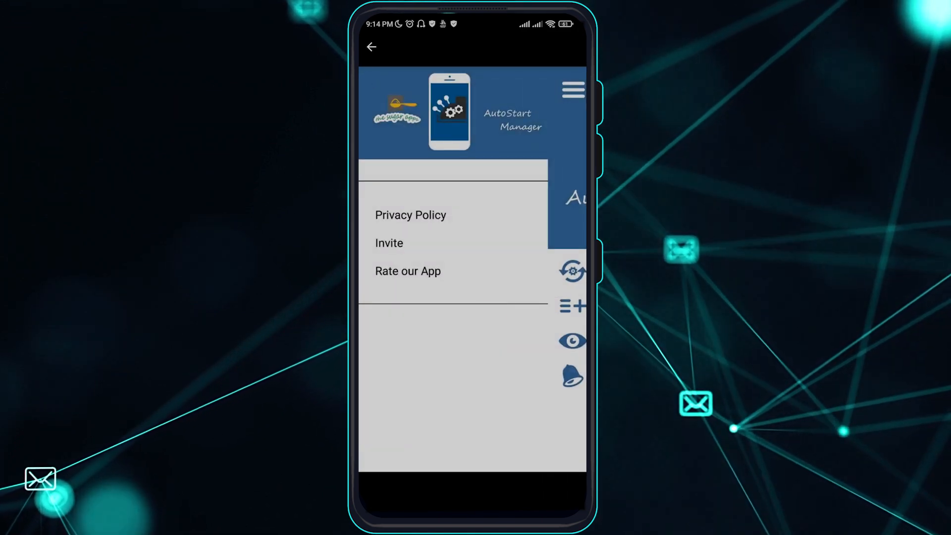
Return to the home screen and bring up Vanced Manager's icon options.
left_click(408, 271)
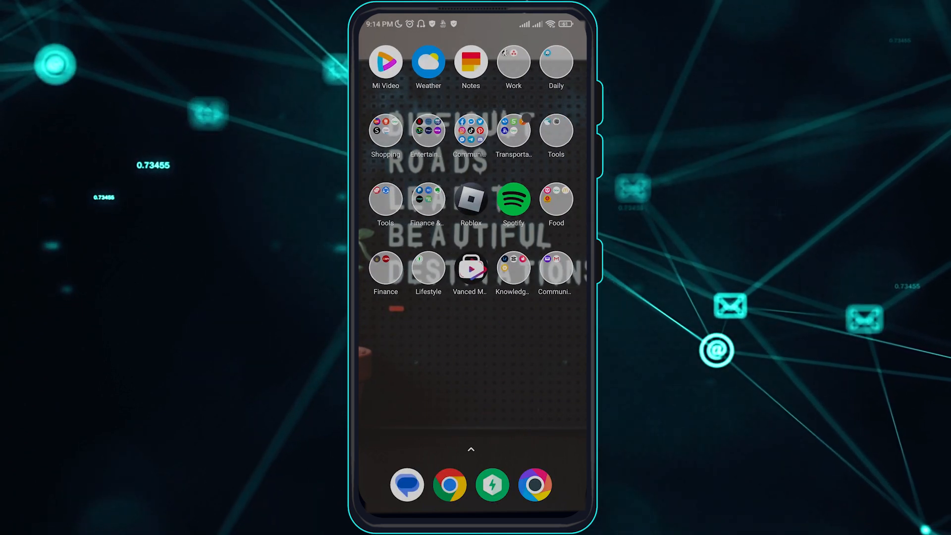
left_click(470, 268)
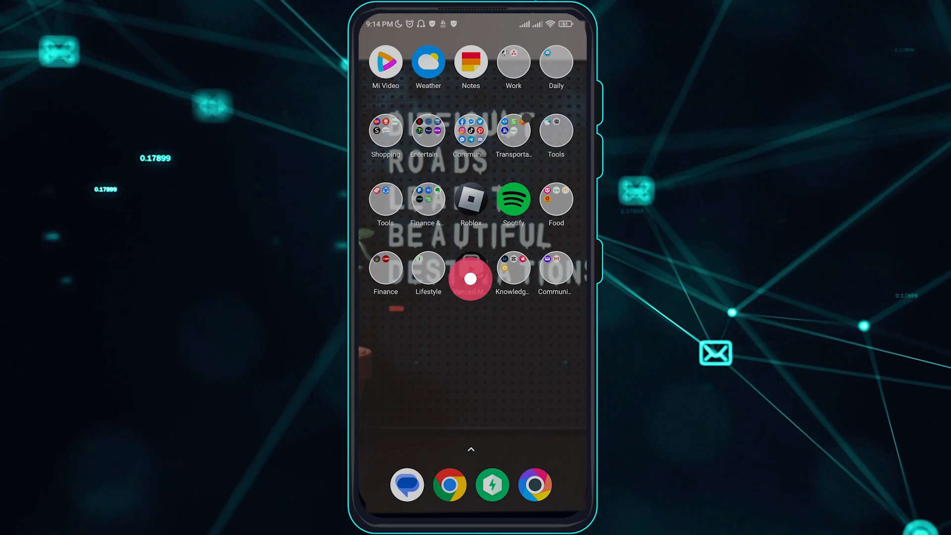
Clear all of Vanced Manager's data from its storage details, confirming the deletion.
left_click(470, 274)
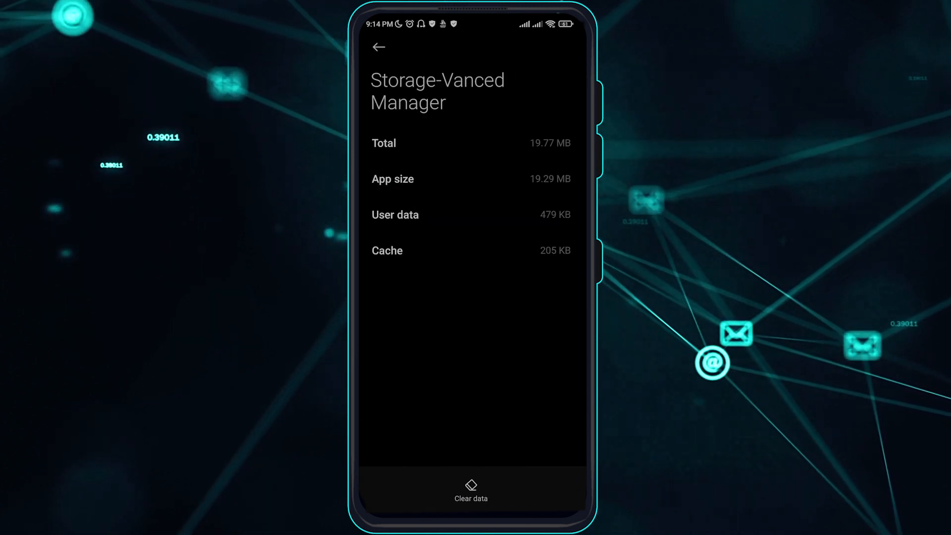
left_click(470, 491)
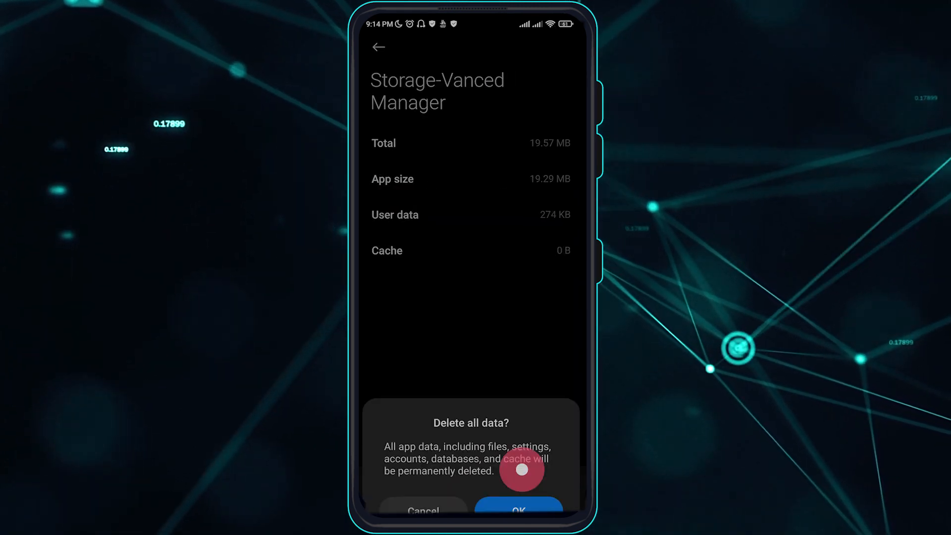
left_click(517, 509)
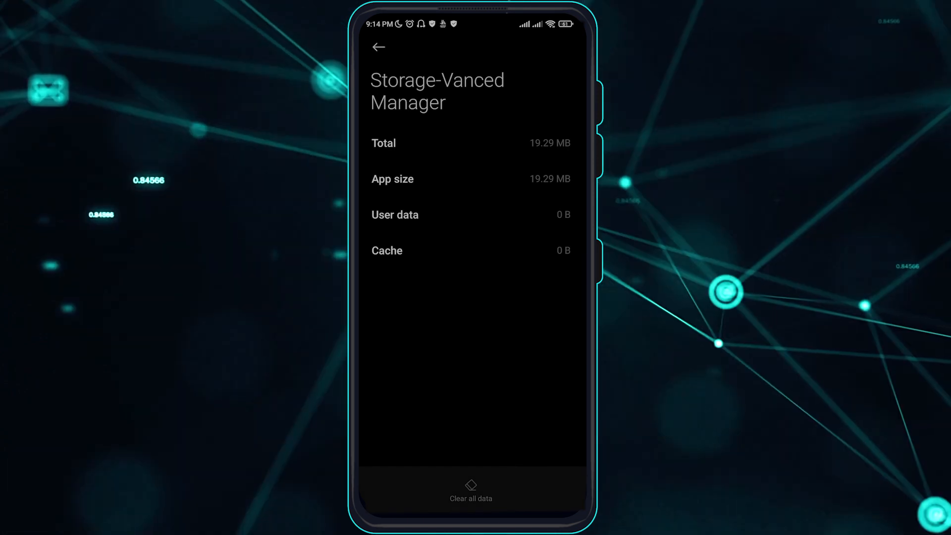